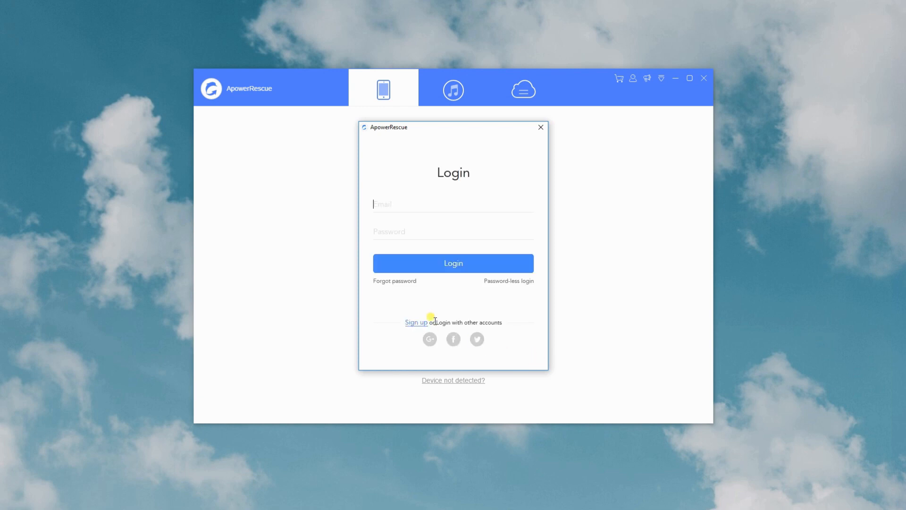
Register a new ApowerRescue account with an email, emailed verification code and password
left_click(416, 322)
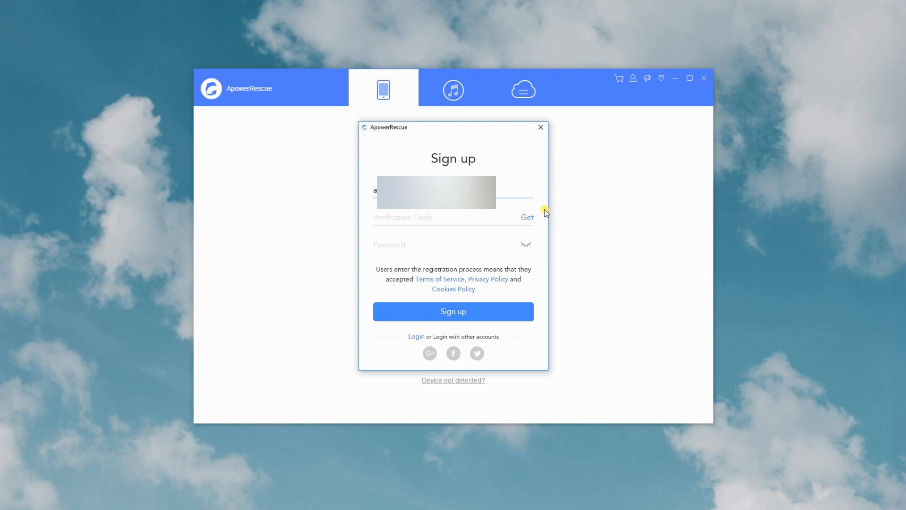
left_click(527, 217)
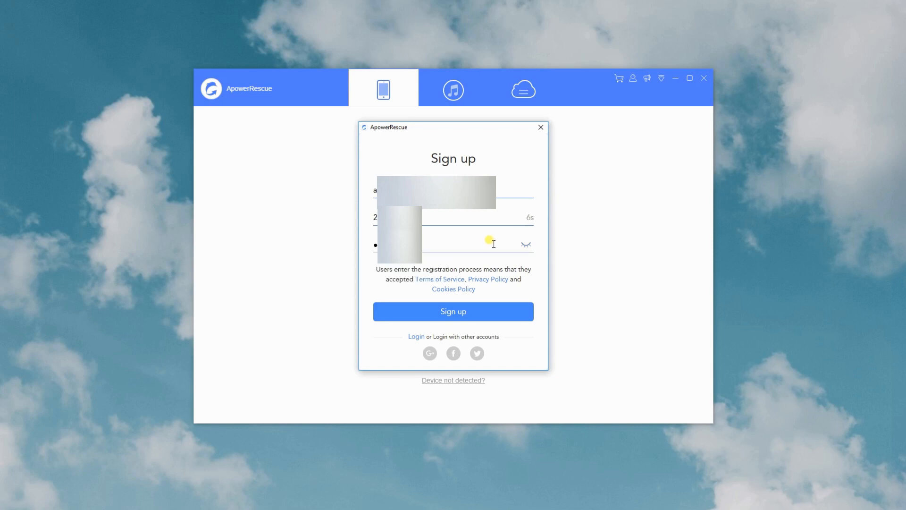
left_click(453, 311)
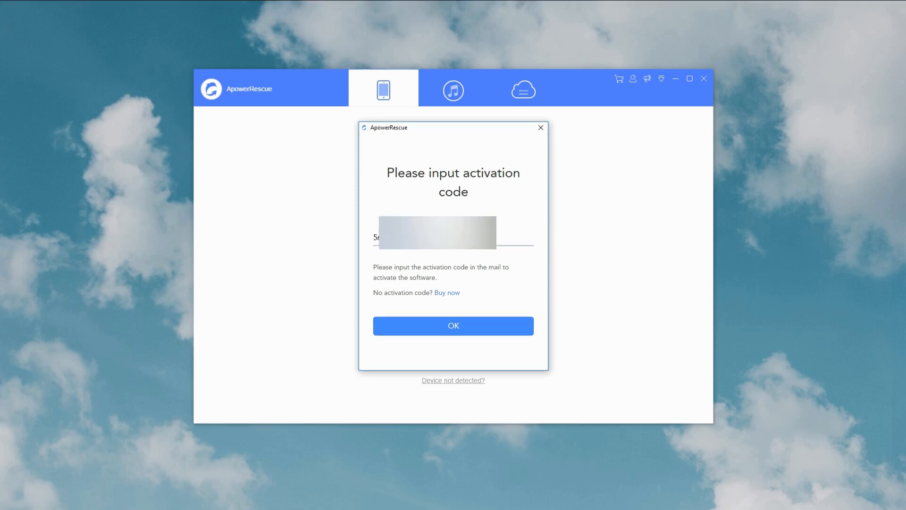
mouse_move(435, 321)
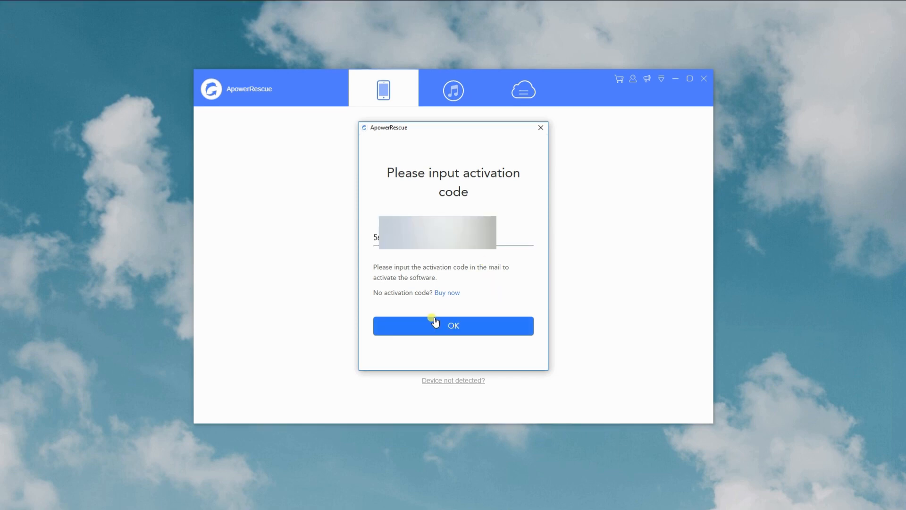
Submit the emailed activation code and acknowledge 'Your software has been activated'
left_click(453, 326)
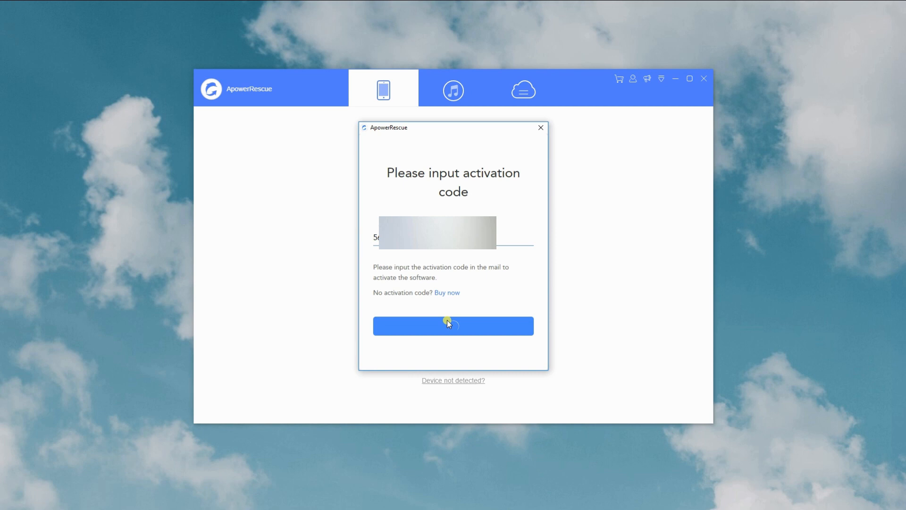
left_click(453, 325)
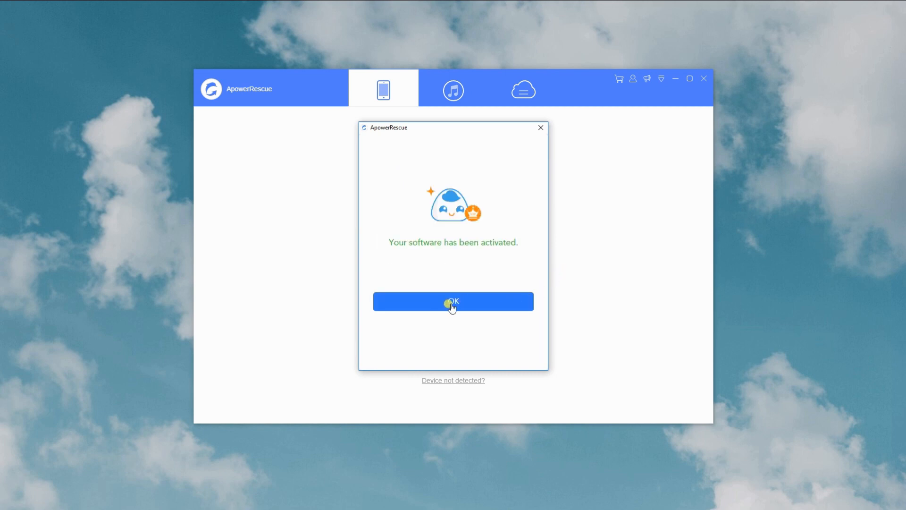
left_click(453, 301)
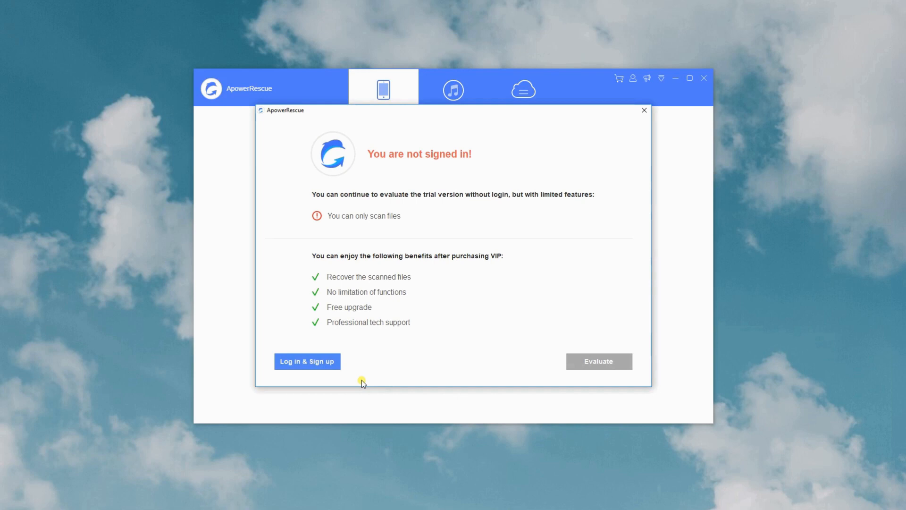
Log in to the existing account from the 'You are not signed in!' dialog
left_click(598, 361)
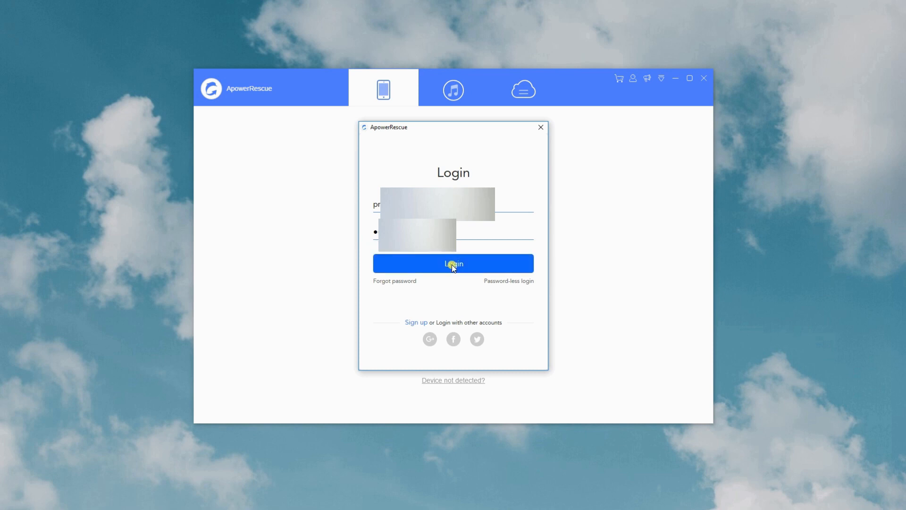
left_click(453, 264)
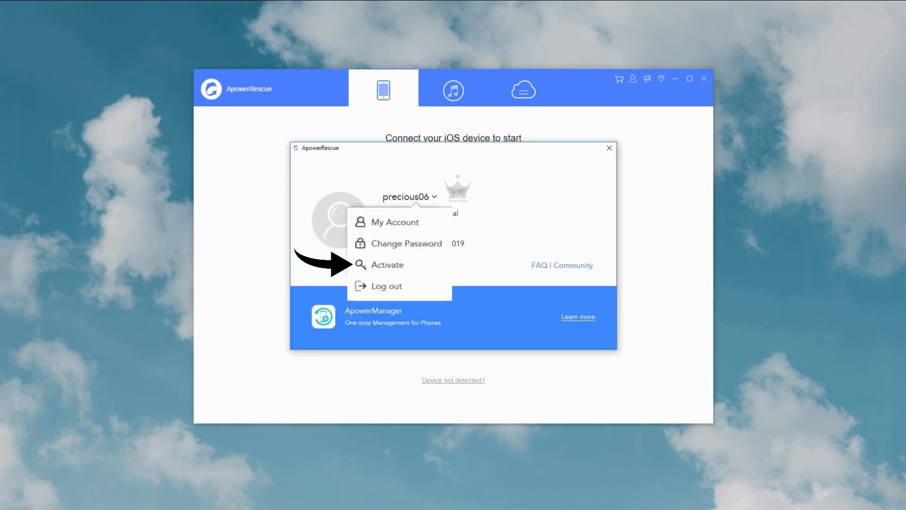
Activate the signed-in account via the Activate menu option and dismiss the confirmation
left_click(388, 265)
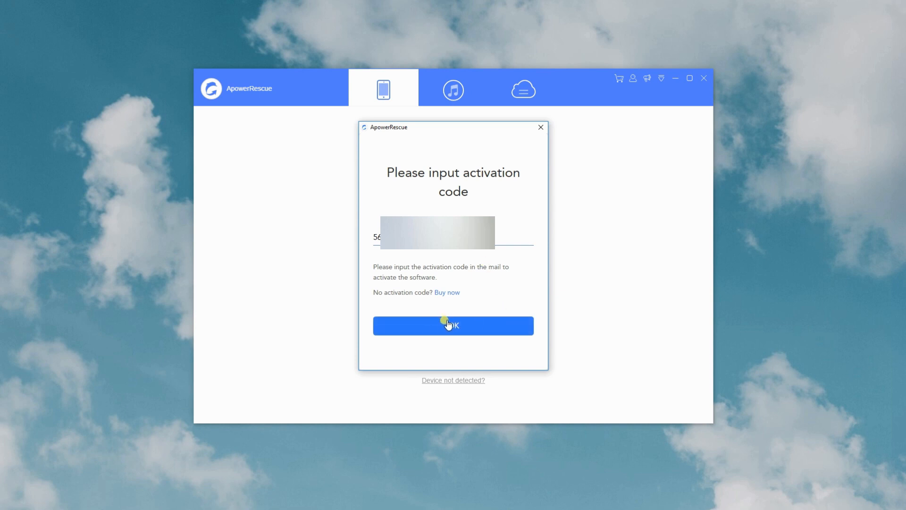
left_click(453, 326)
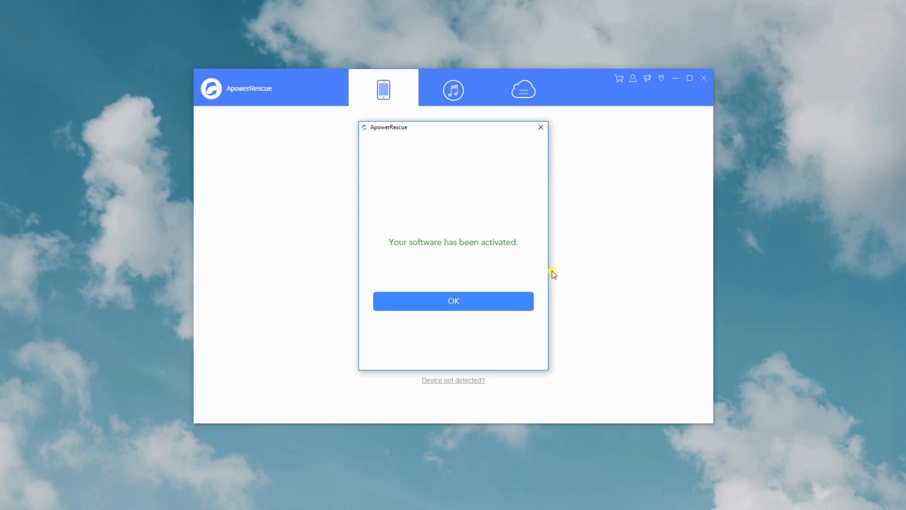
left_click(453, 300)
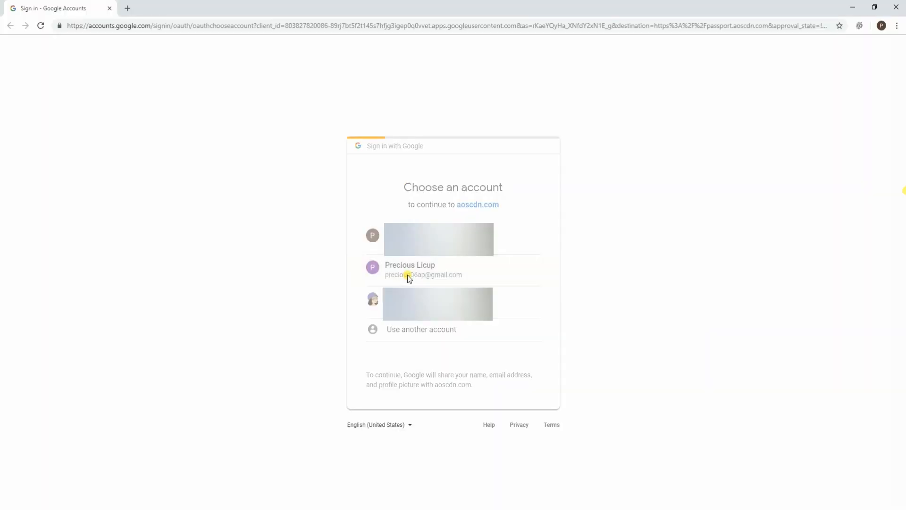
Choose the Google account, then close the Apowersoft login success page
left_click(409, 270)
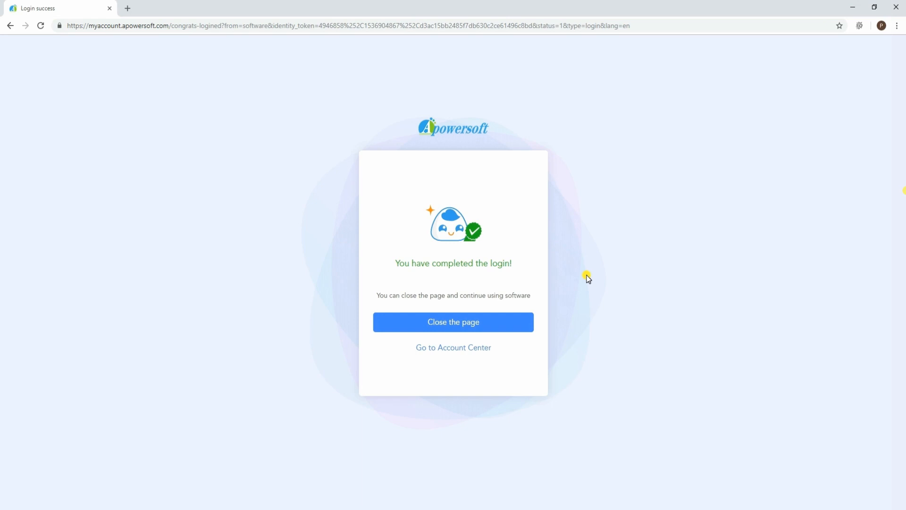
left_click(452, 322)
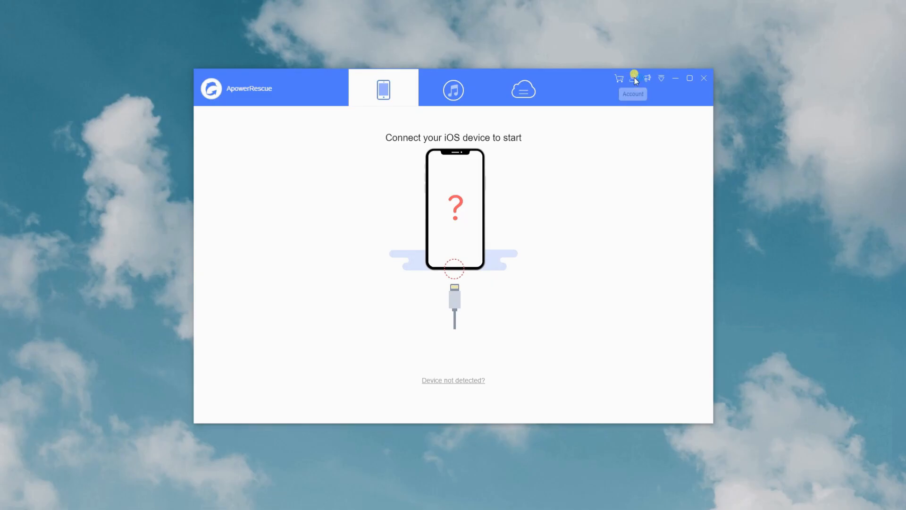
Activate the Google-linked account from Account details and dismiss the success message
left_click(633, 78)
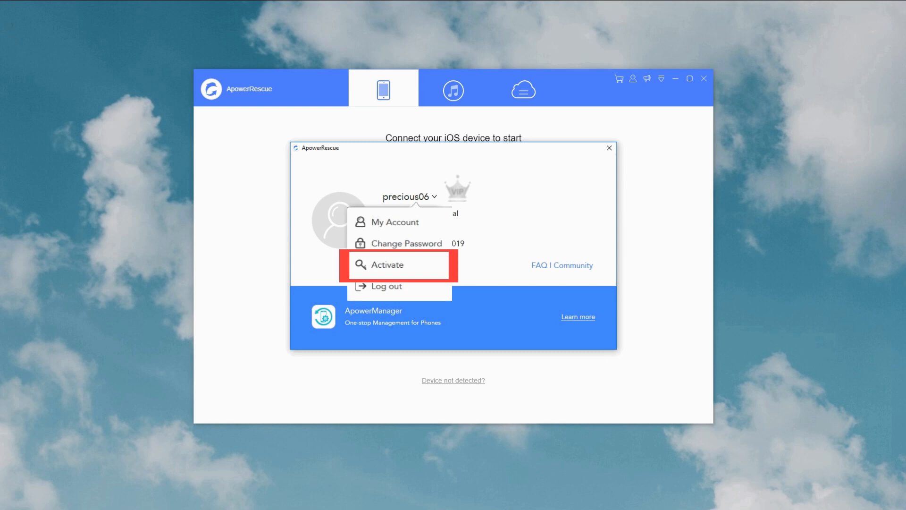
left_click(387, 265)
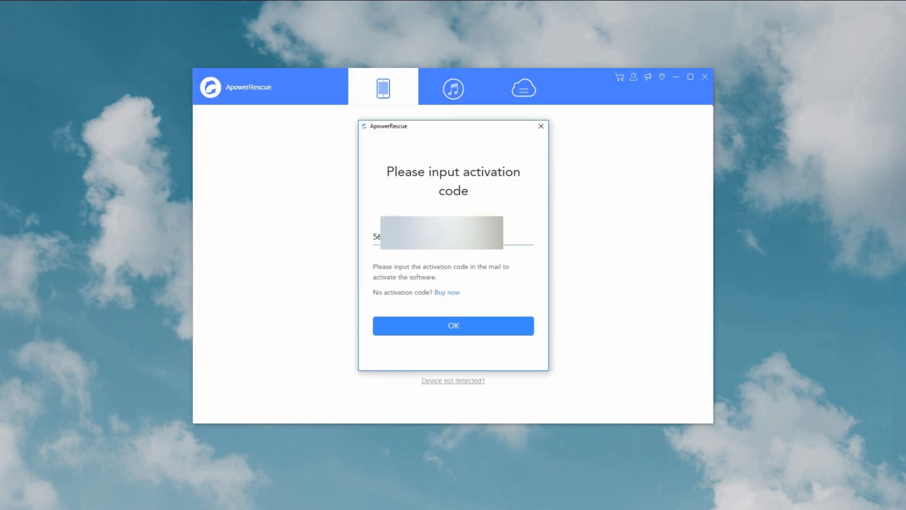
left_click(453, 325)
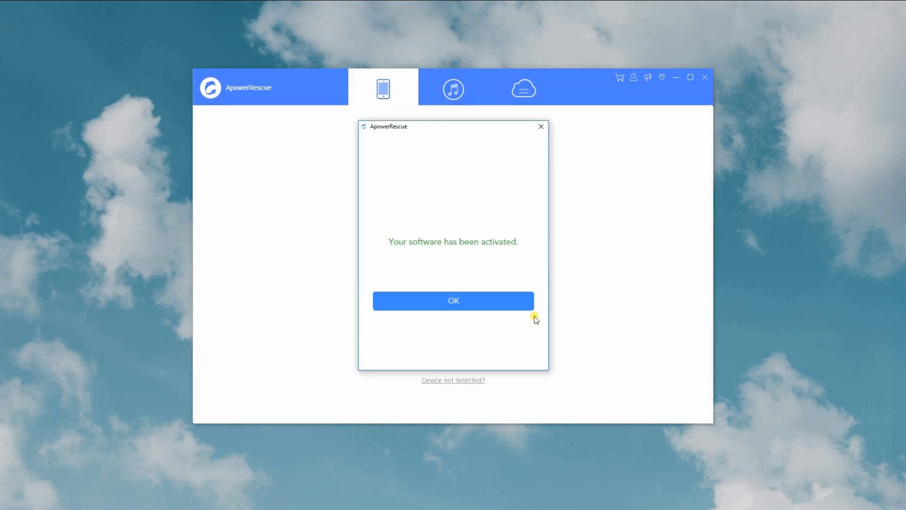
left_click(453, 301)
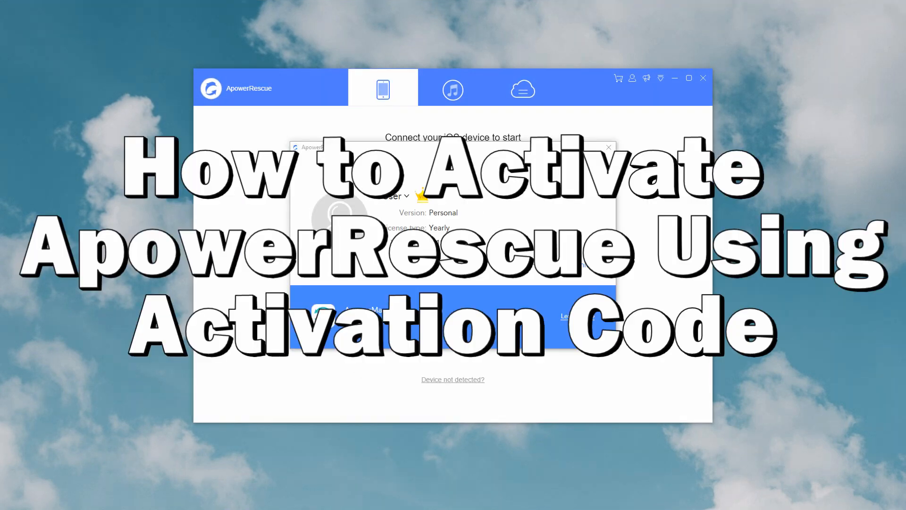